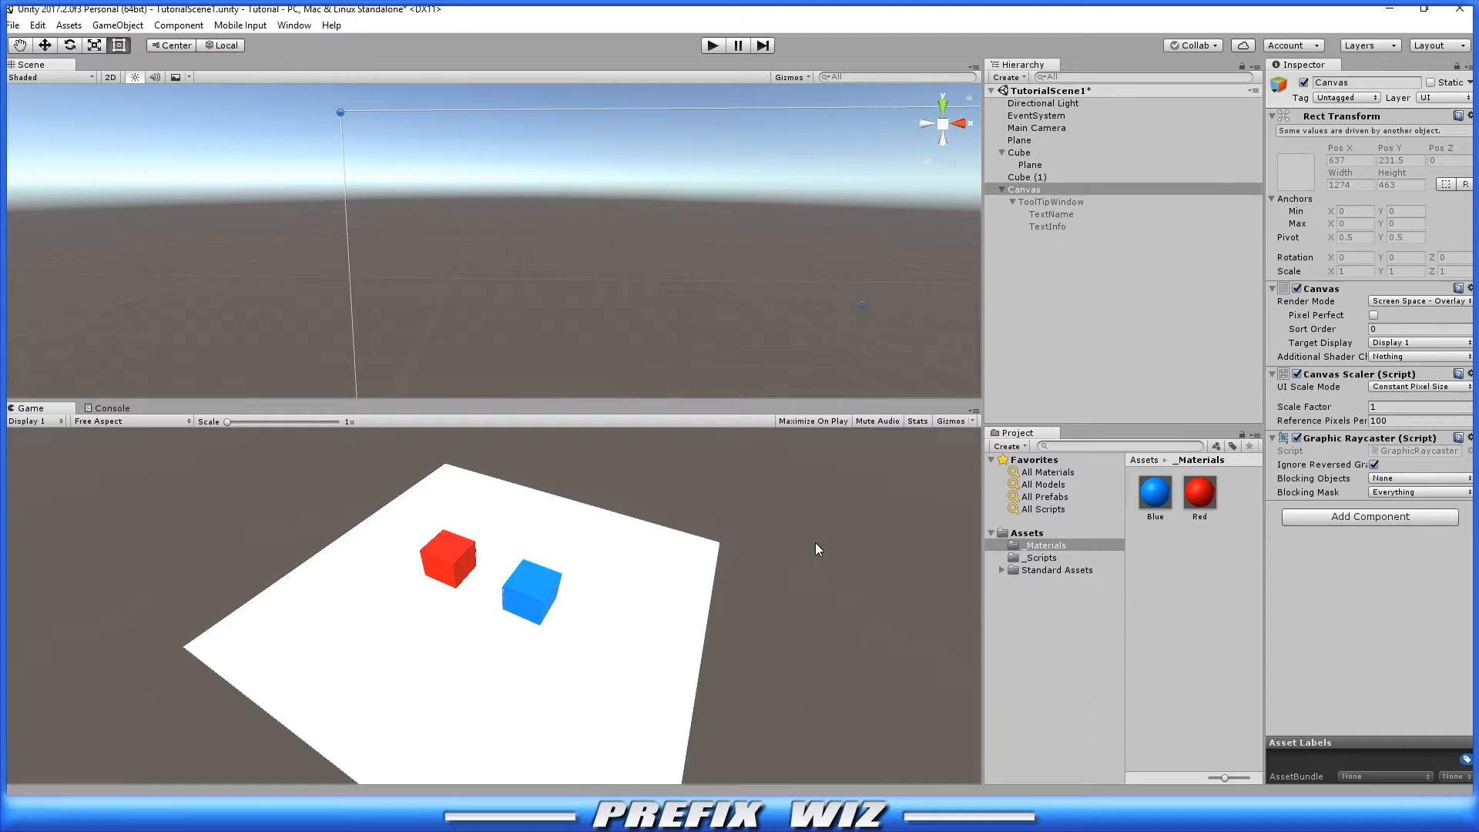
mouse_move(637, 315)
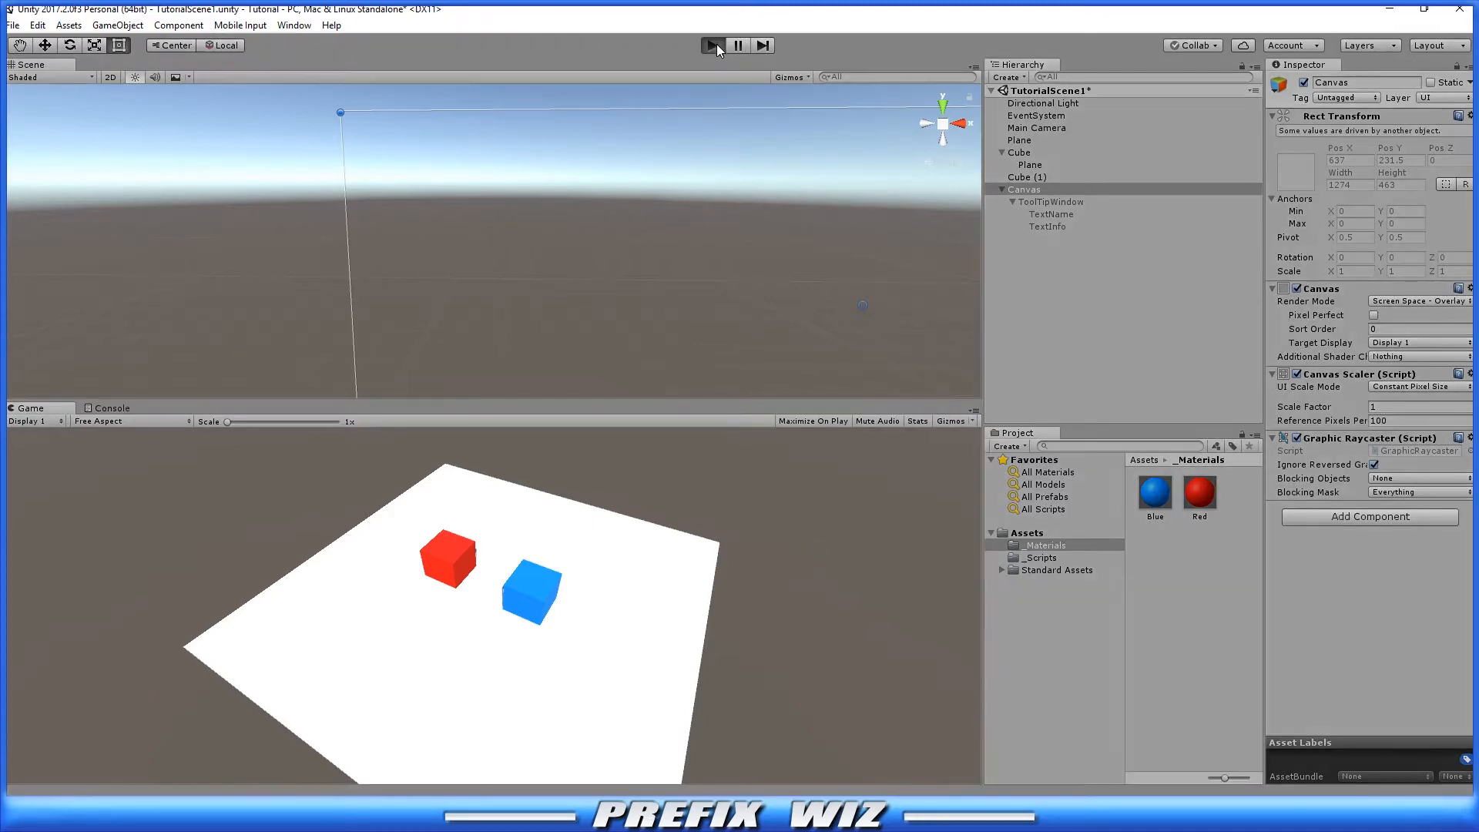
Run the scene and hover both cubes to check their tooltips, then stop
left_click(712, 45)
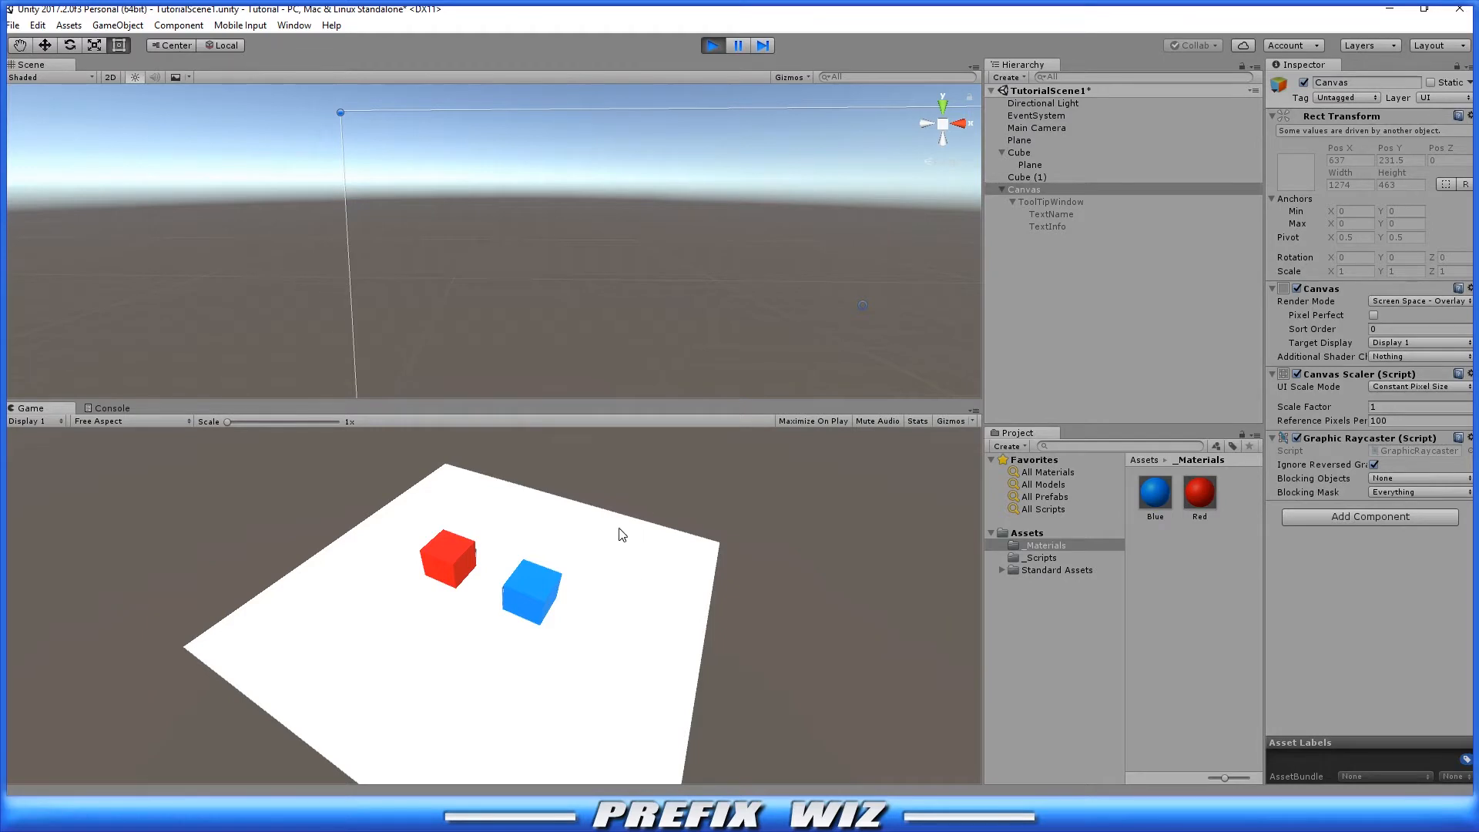
mouse_move(523, 600)
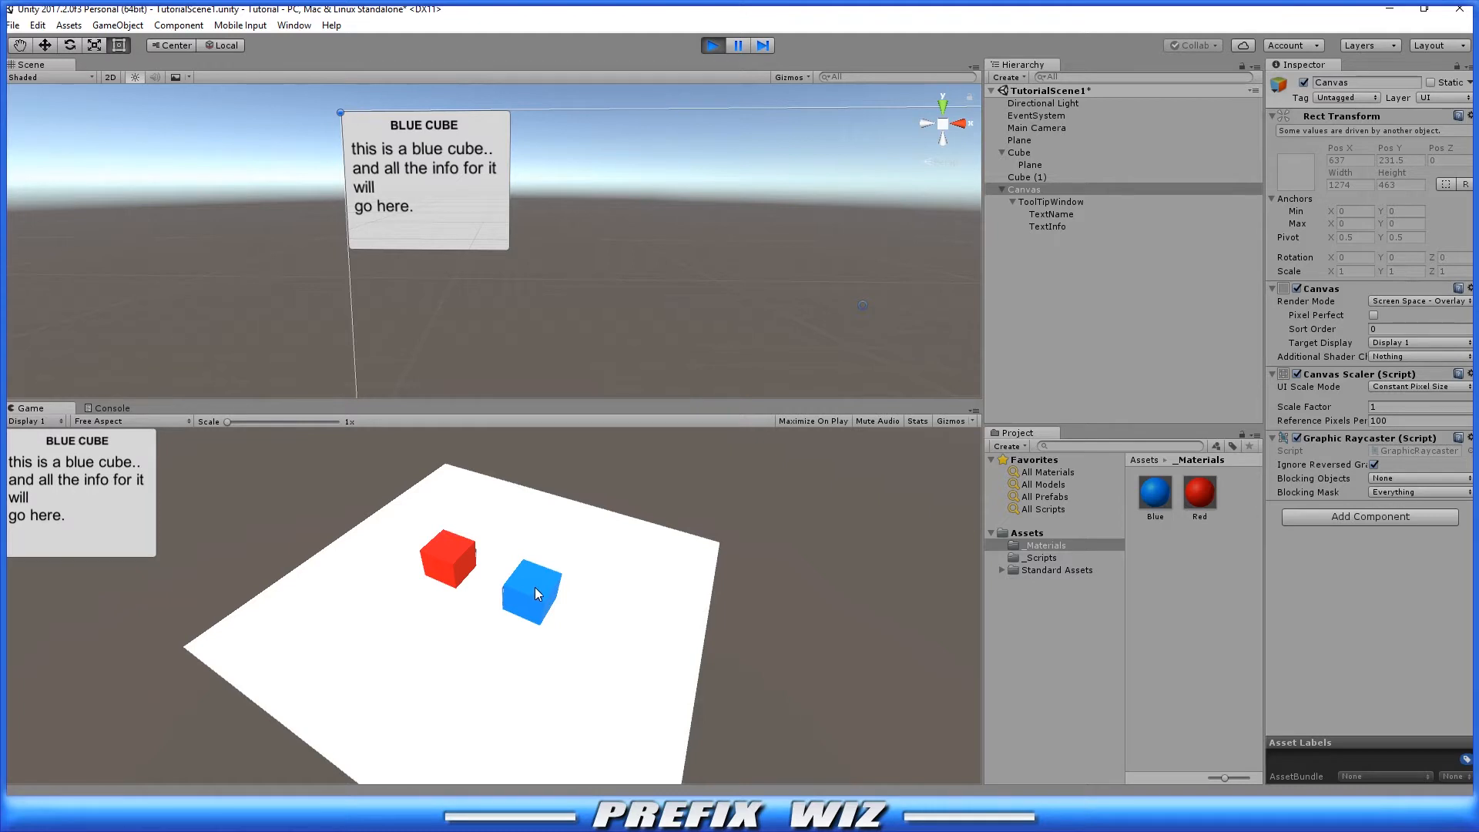
left_click(450, 559)
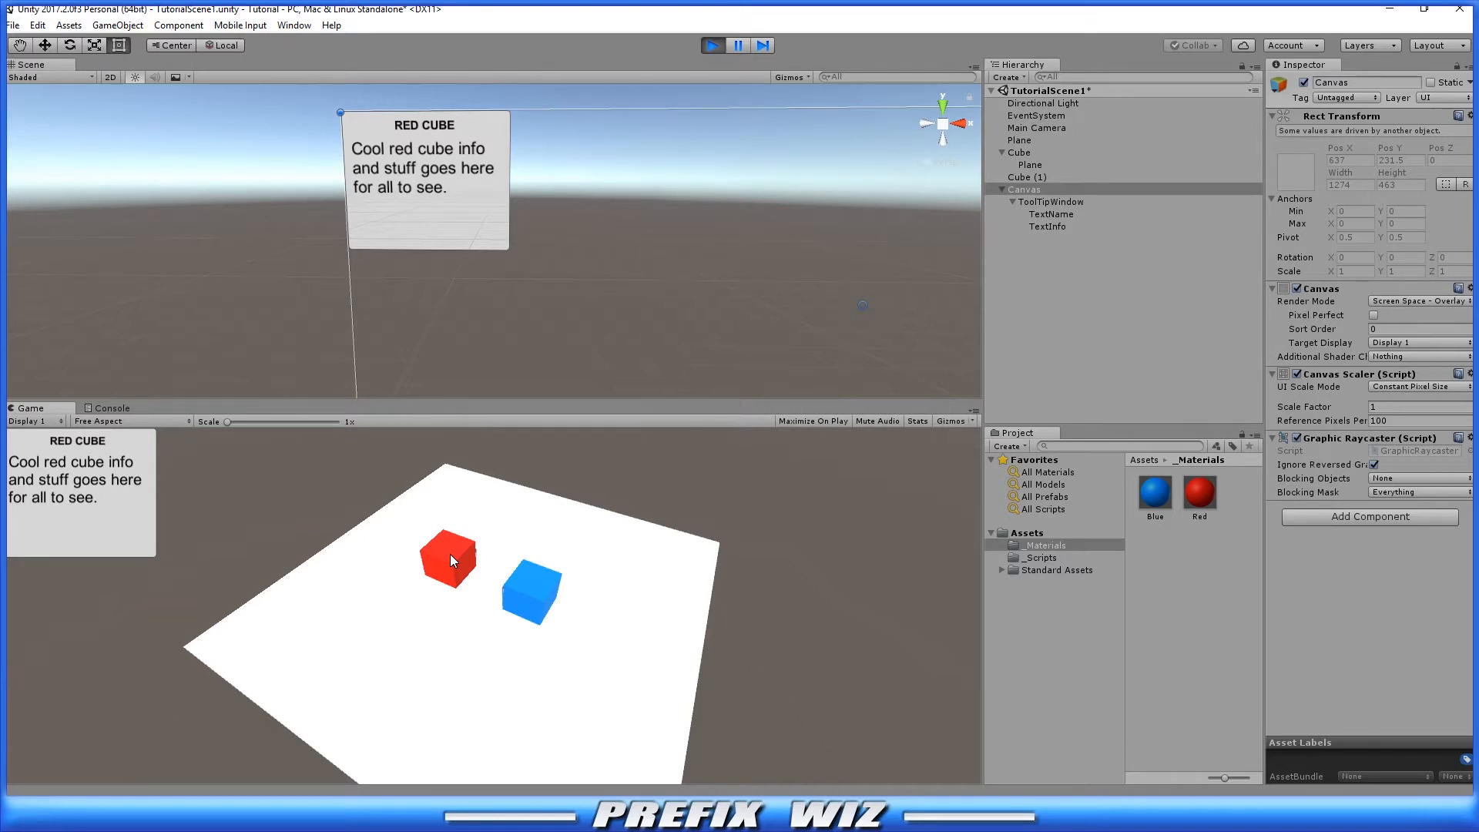
left_click(1039, 558)
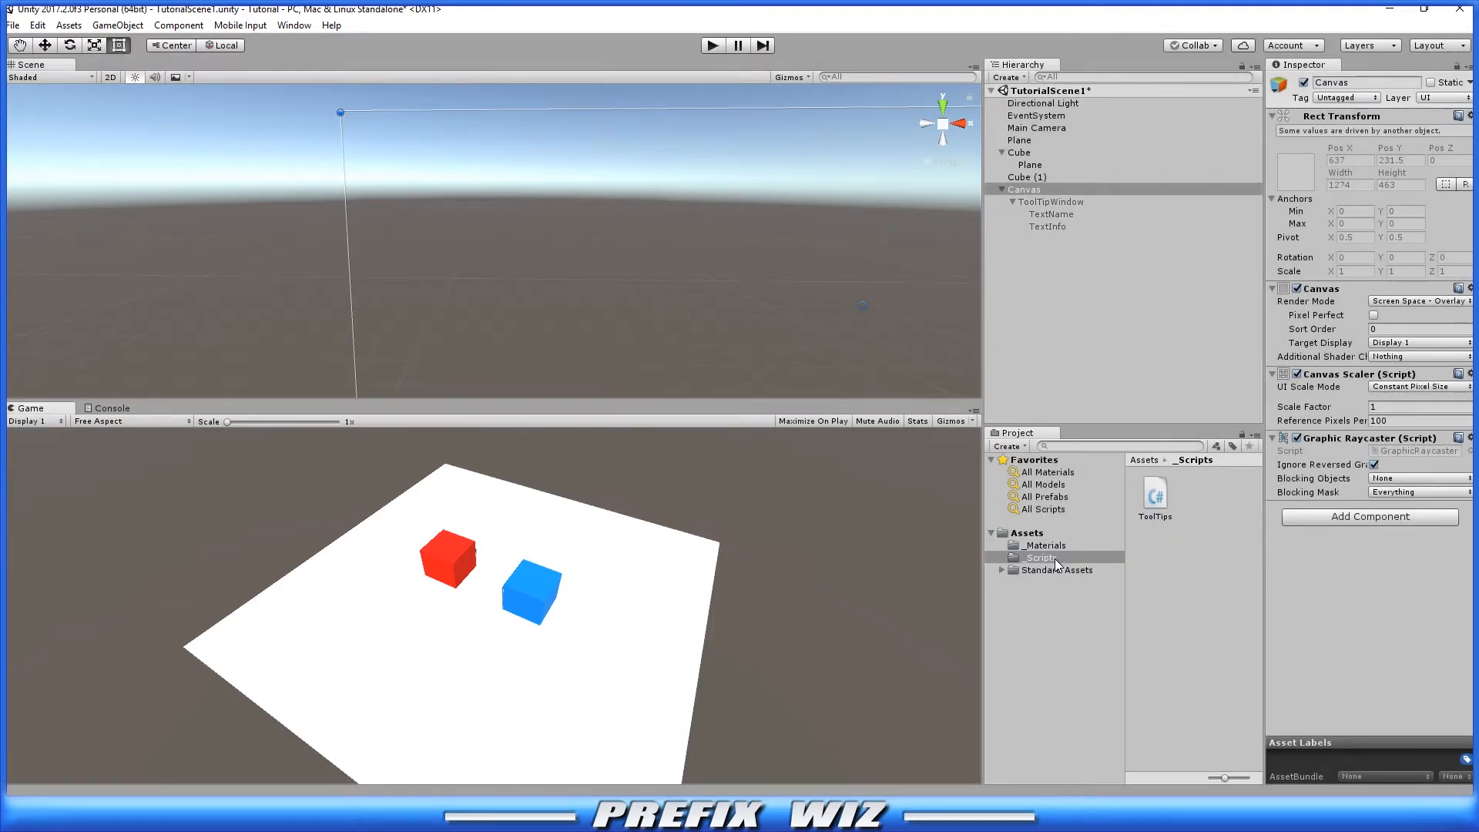
Create a ToolTipLocation C# script in _Scripts and open it in MonoDevelop
right_click(1041, 558)
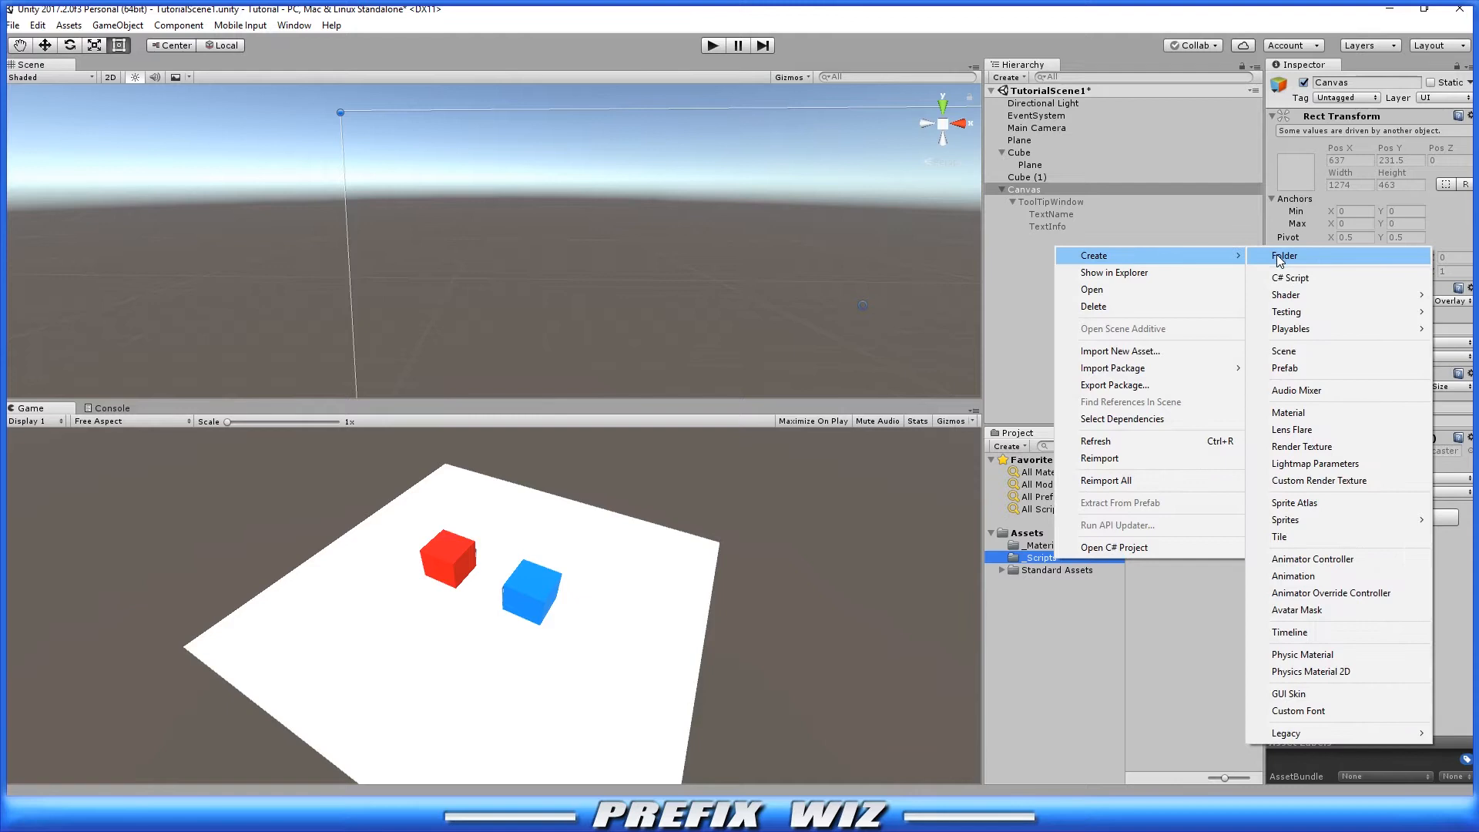
left_click(1283, 255)
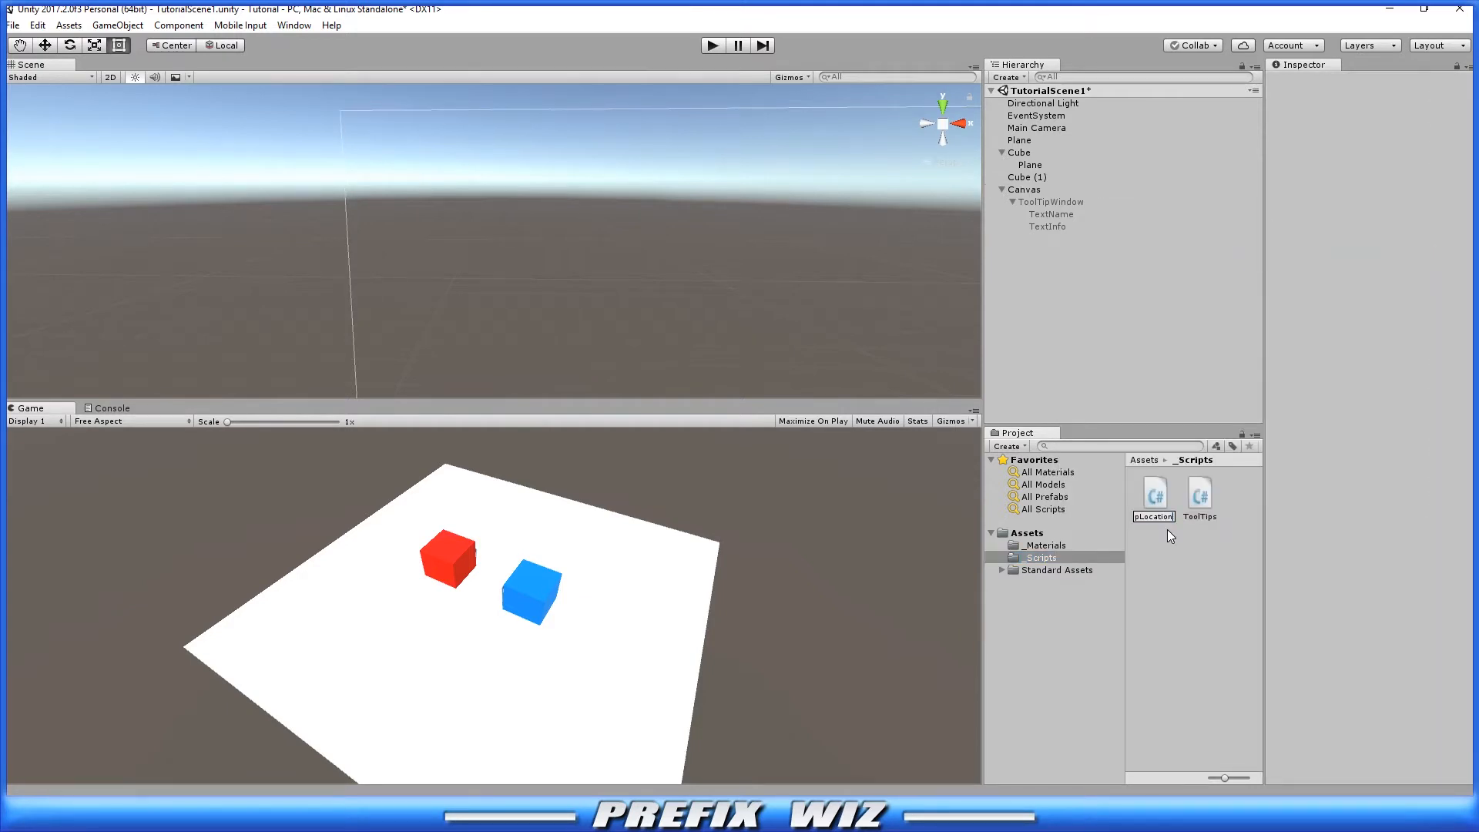
double_click(1154, 495)
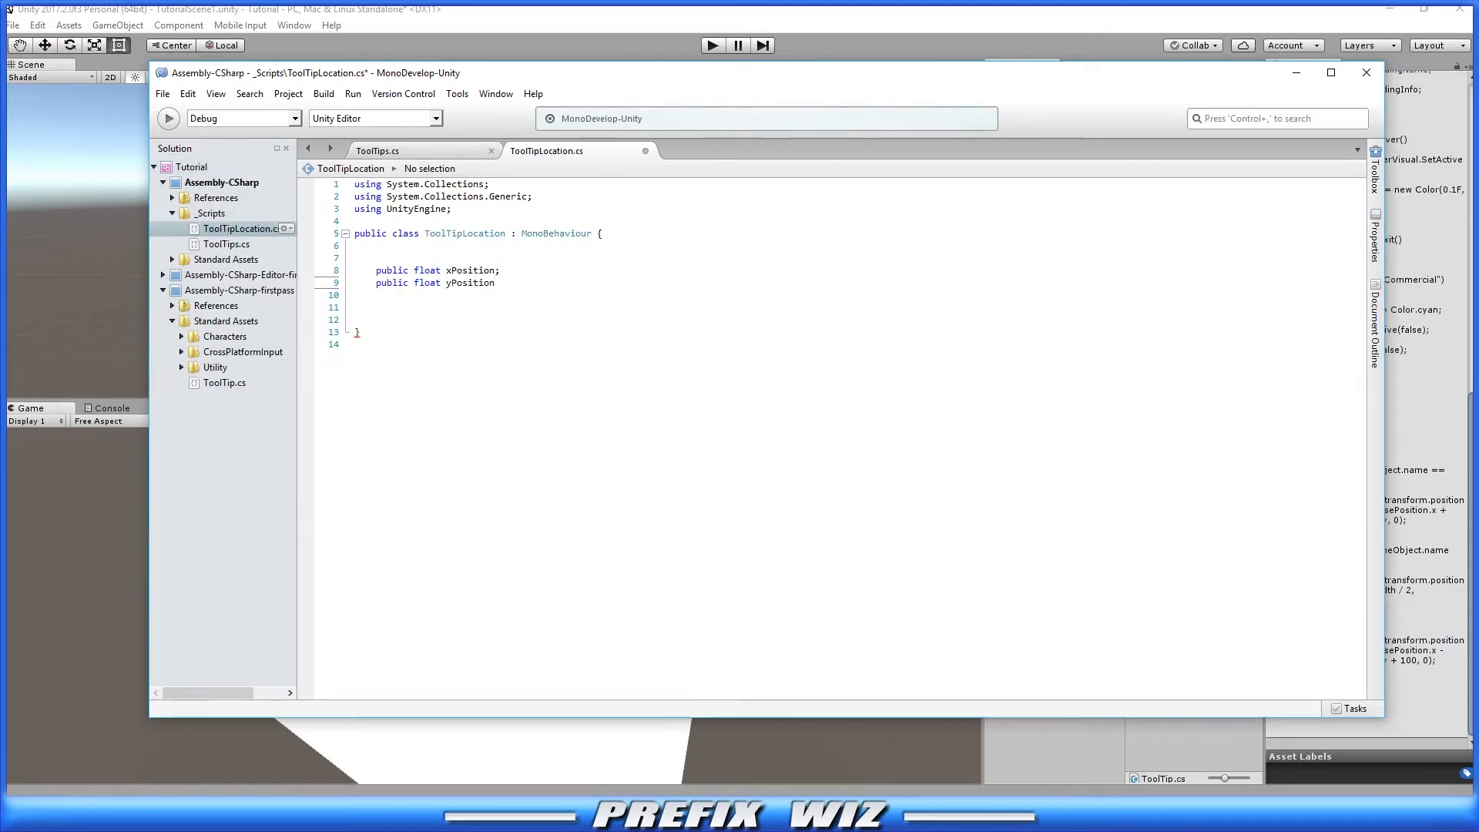
Write Update to set position to Input.mousePosition plus xPosition and yPosition, then return to Unity
type(";")
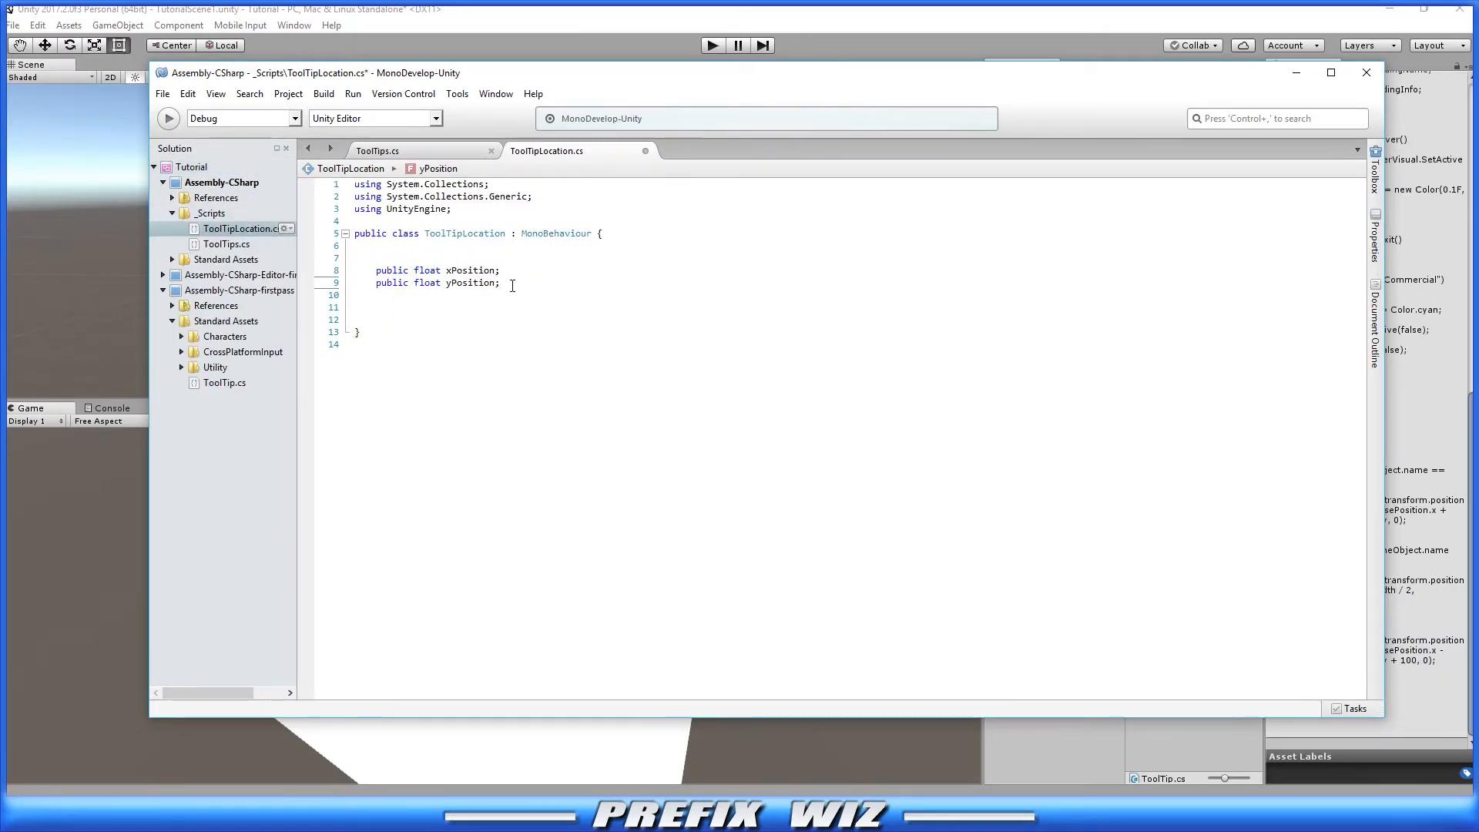
type("void Update()")
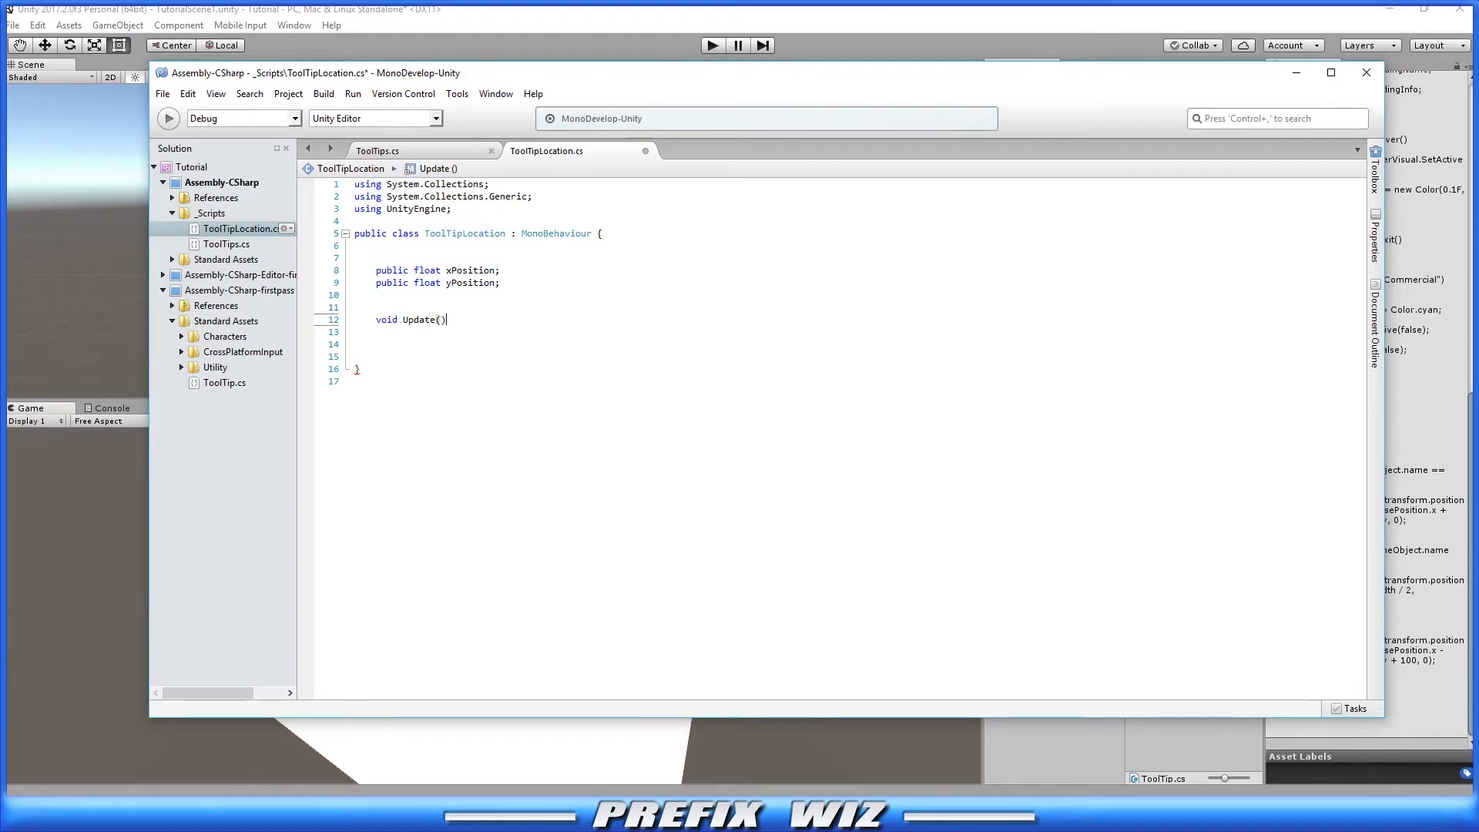
type("this.transform.position = new Vector2(Input.mousePosition.x + xPosition, Input.mousePosition.y + yPosition);")
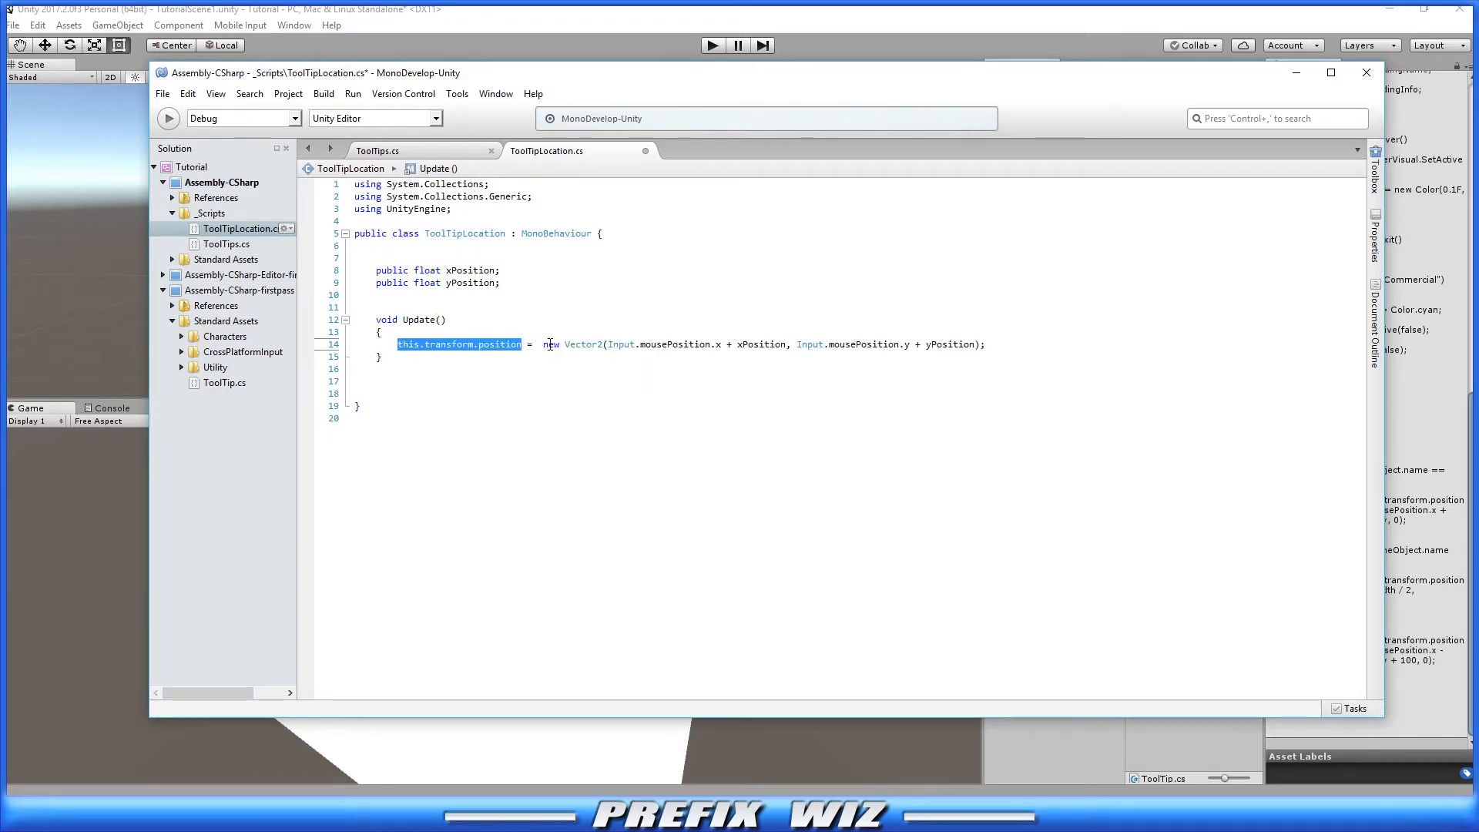
left_click(611, 344)
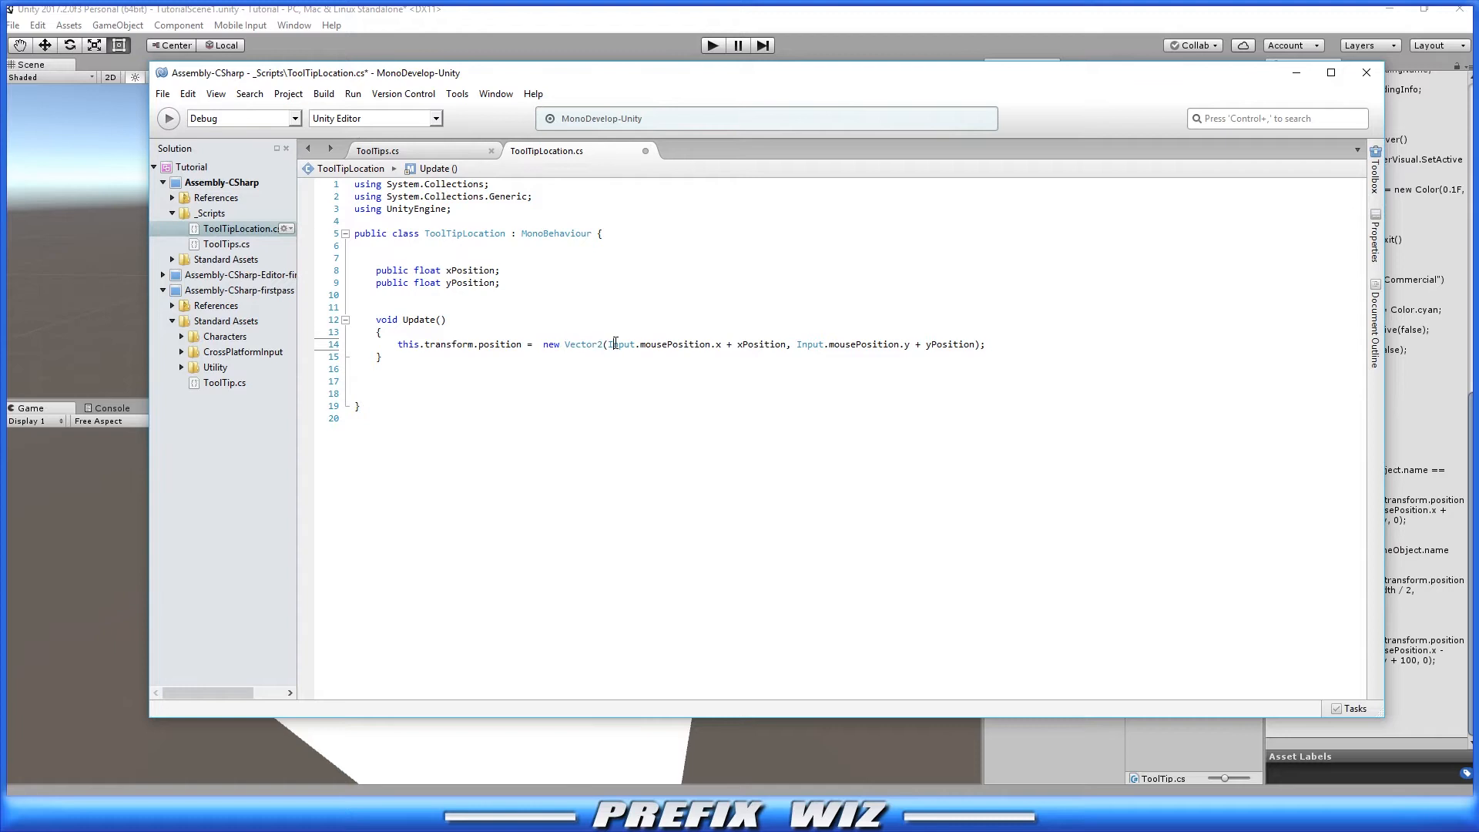
double_click(752, 344)
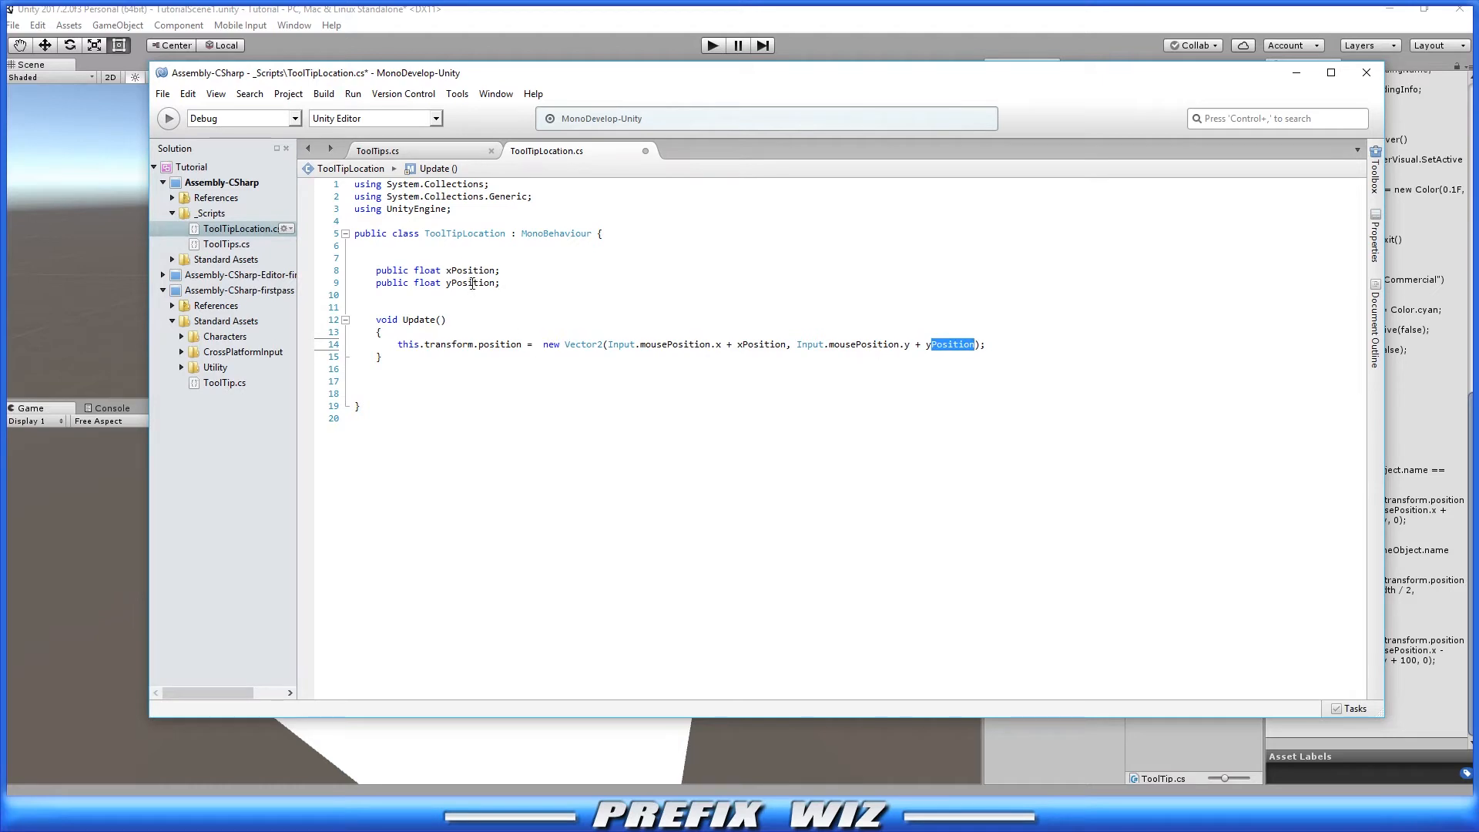
left_click(476, 293)
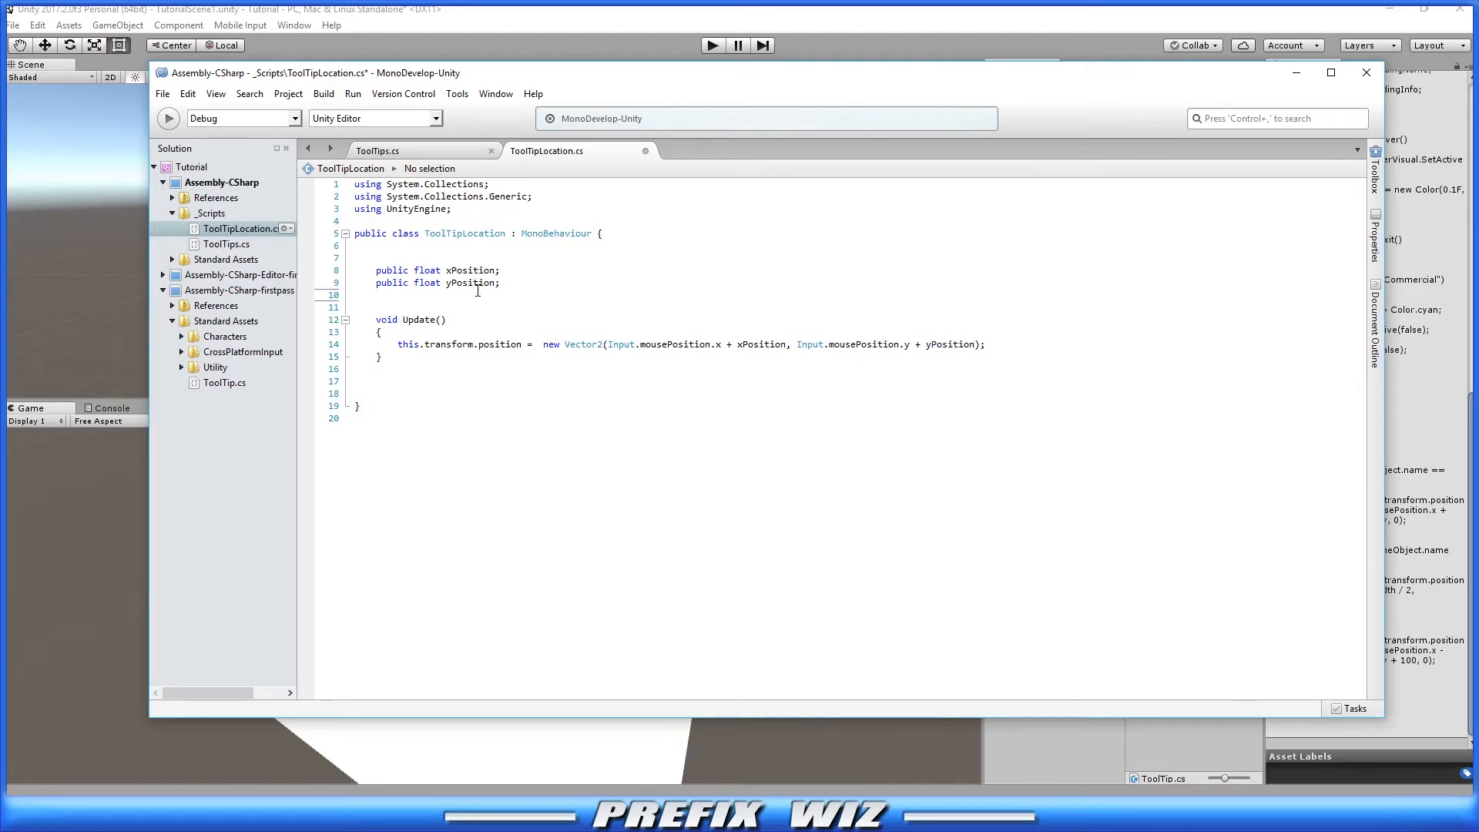
left_click(377, 294)
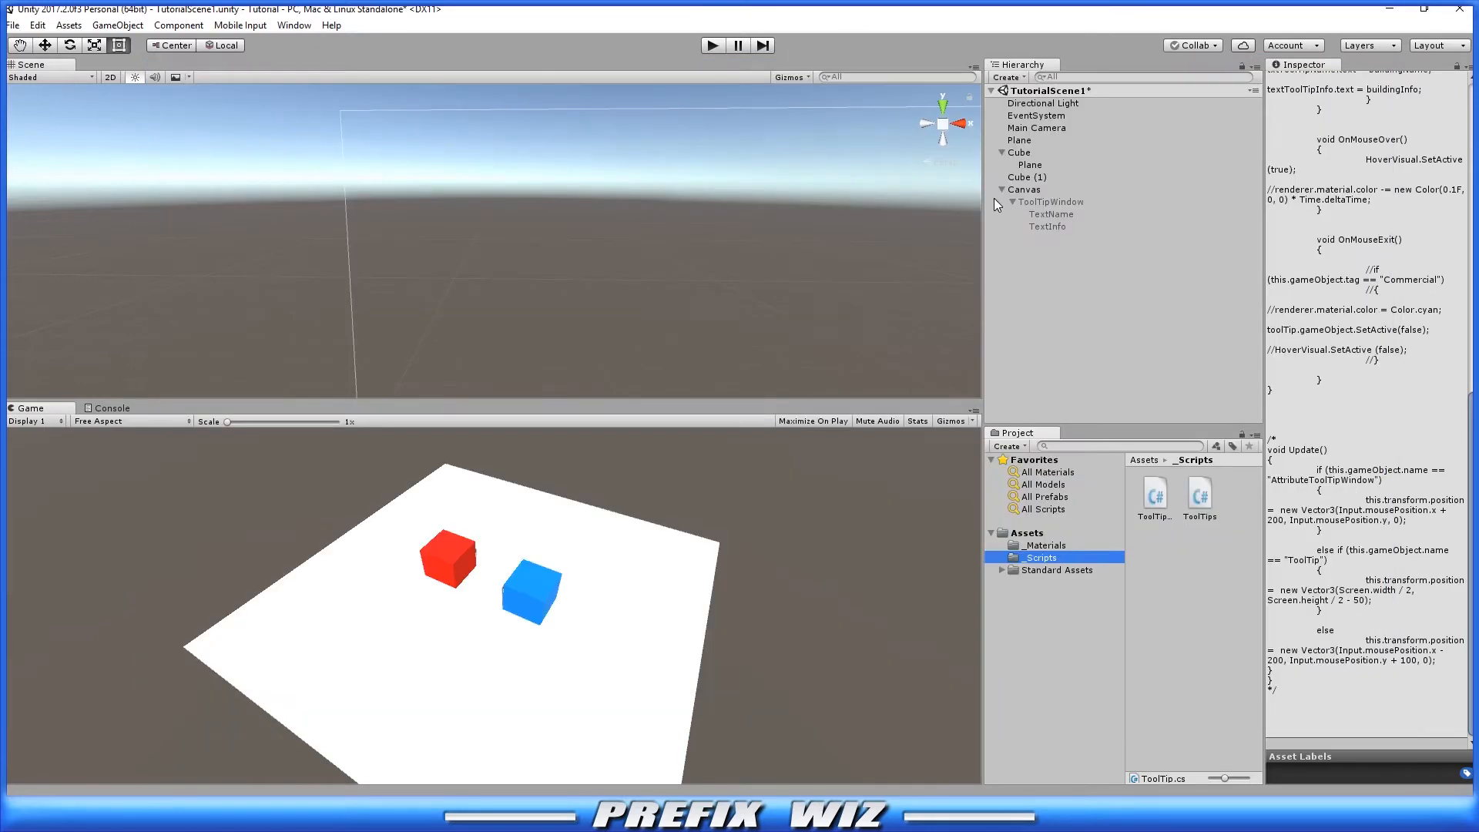
mouse_move(1050, 205)
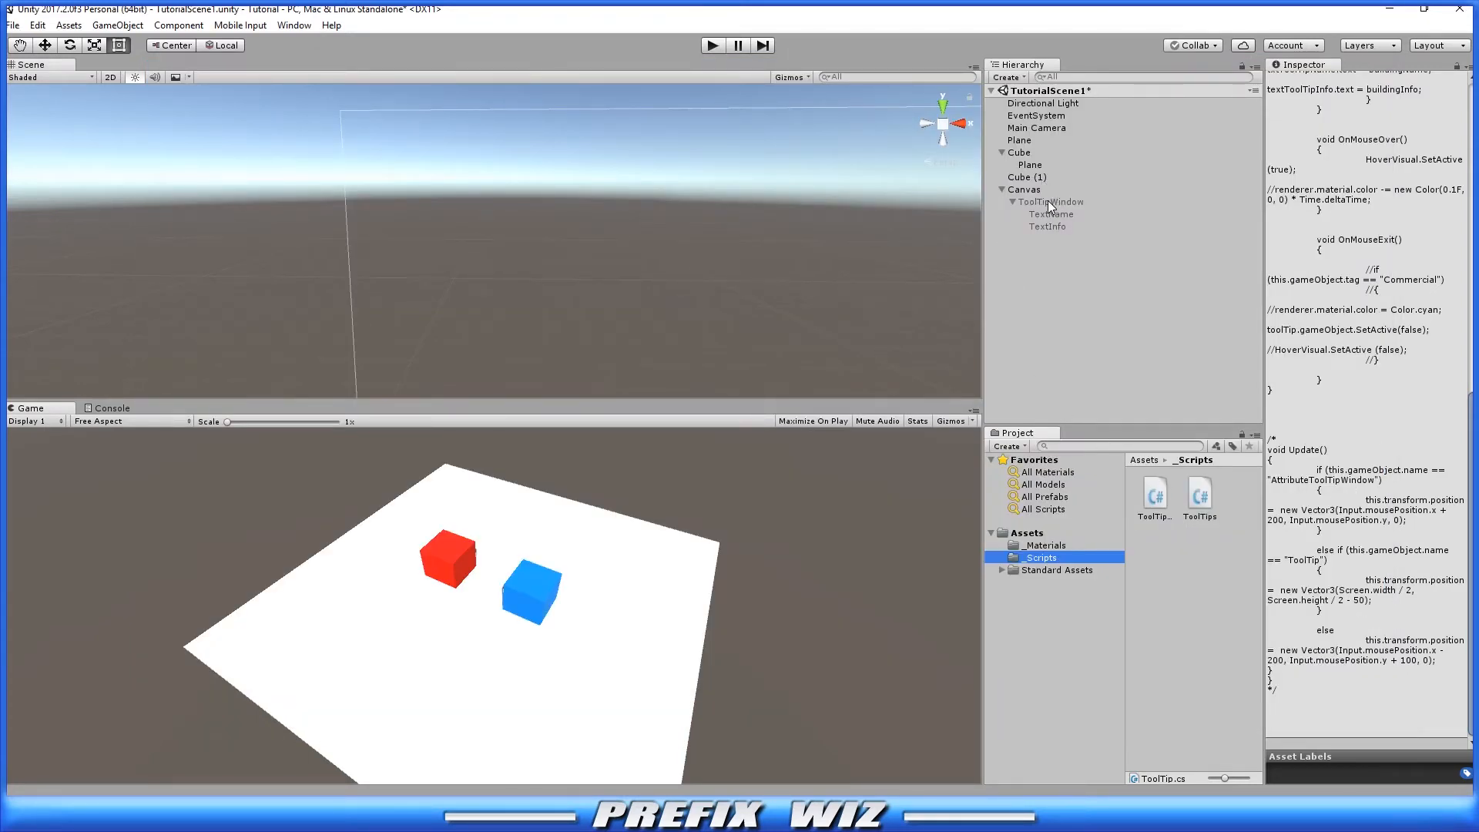
Select ToolTipWindow and attach the ToolTipLocation script, leaving X and Y Position at 0
left_click(1051, 201)
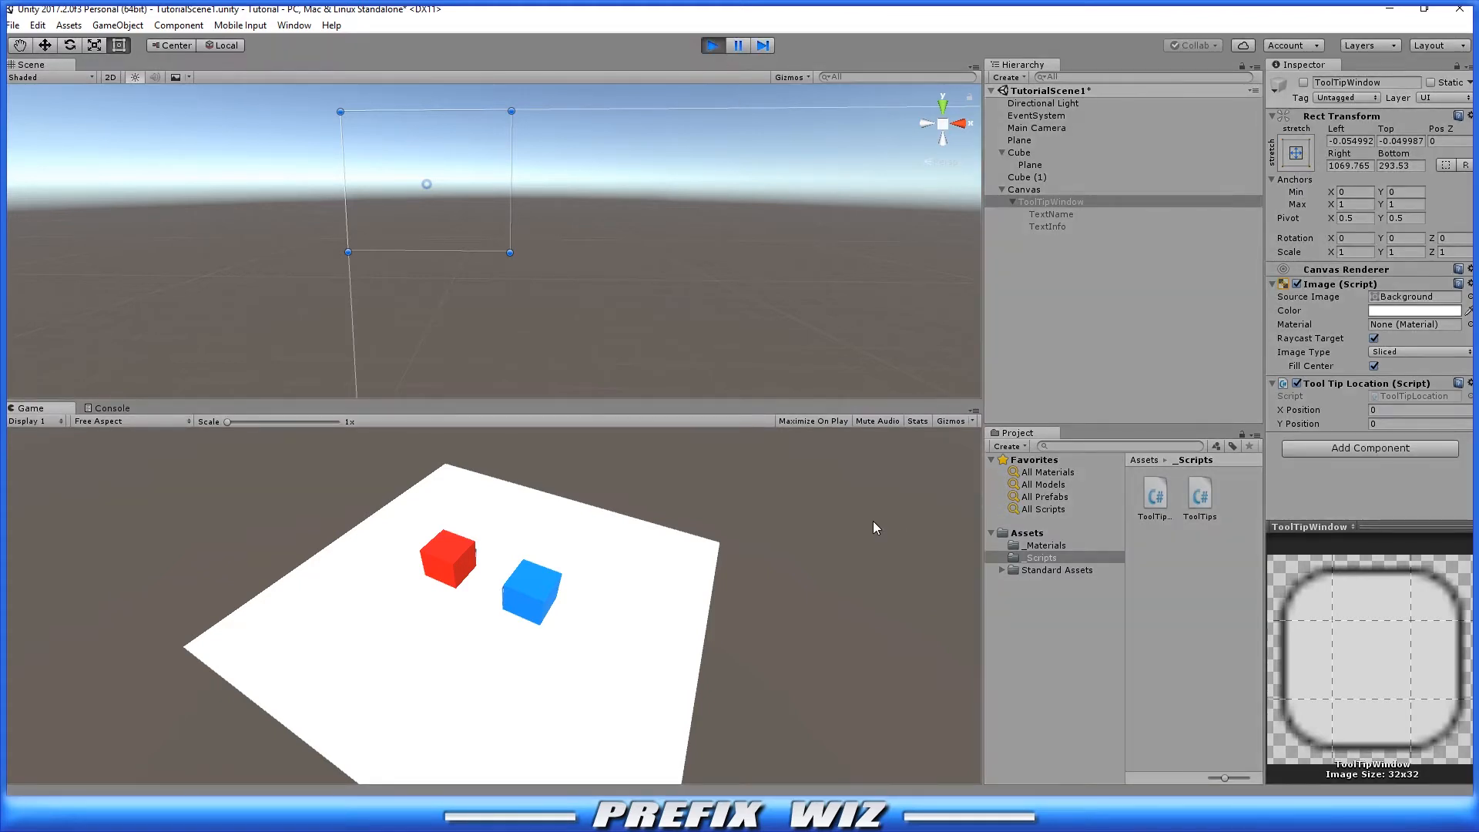
mouse_move(689, 507)
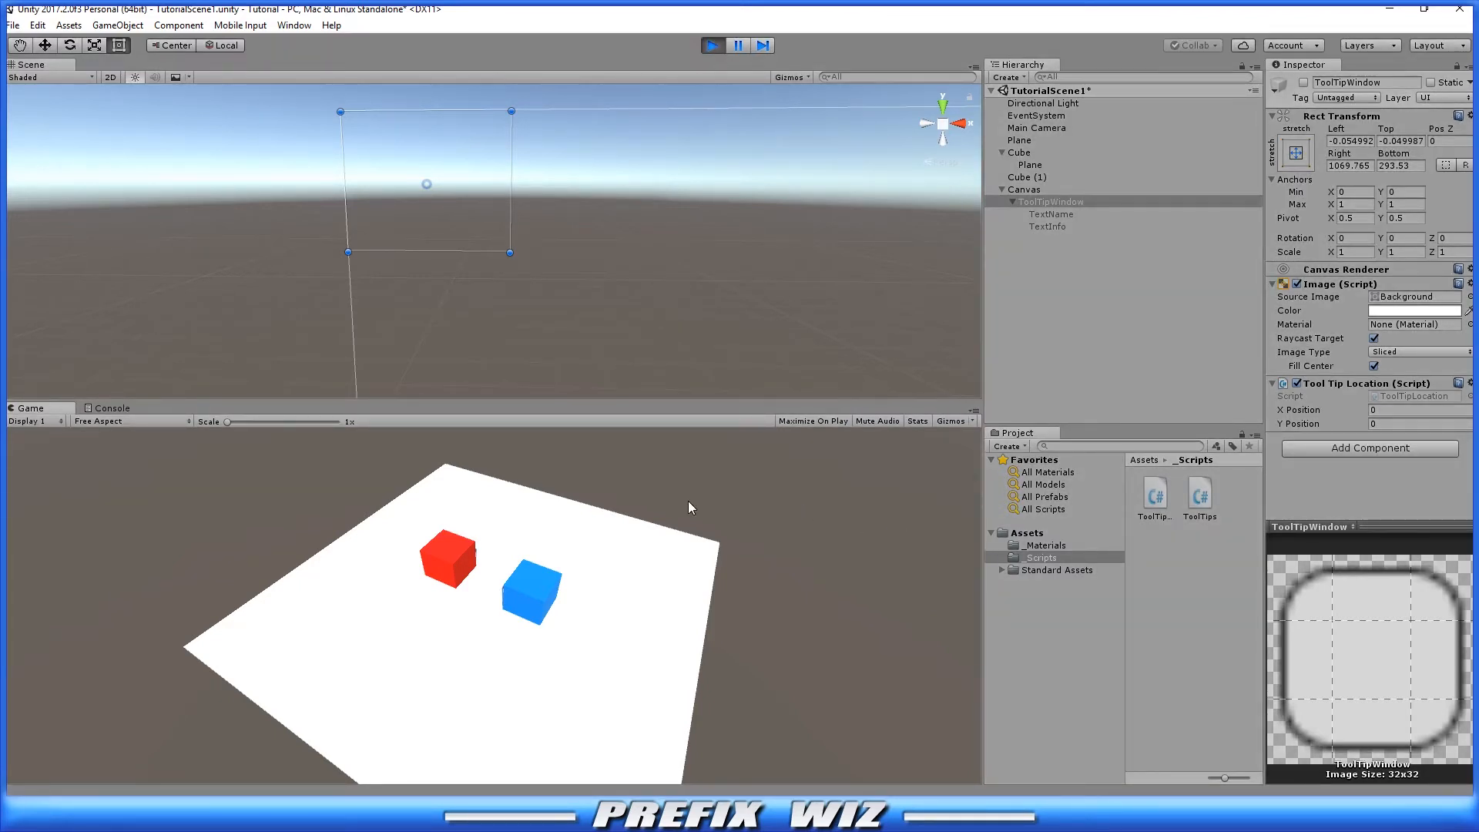
mouse_move(602, 536)
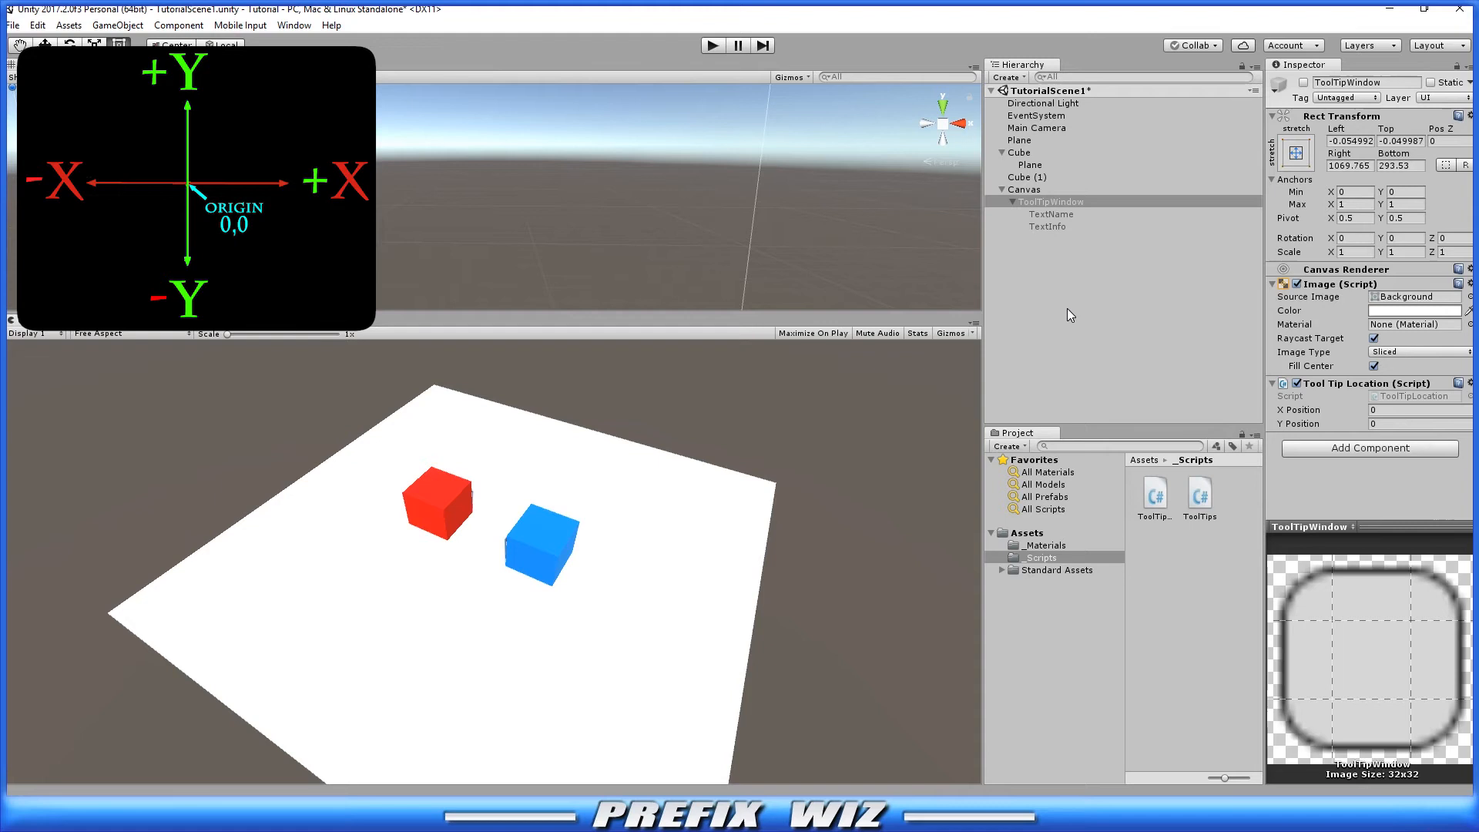
Enter 100 for the Tool Tip Location X and Y Position offsets
left_click(1415, 409)
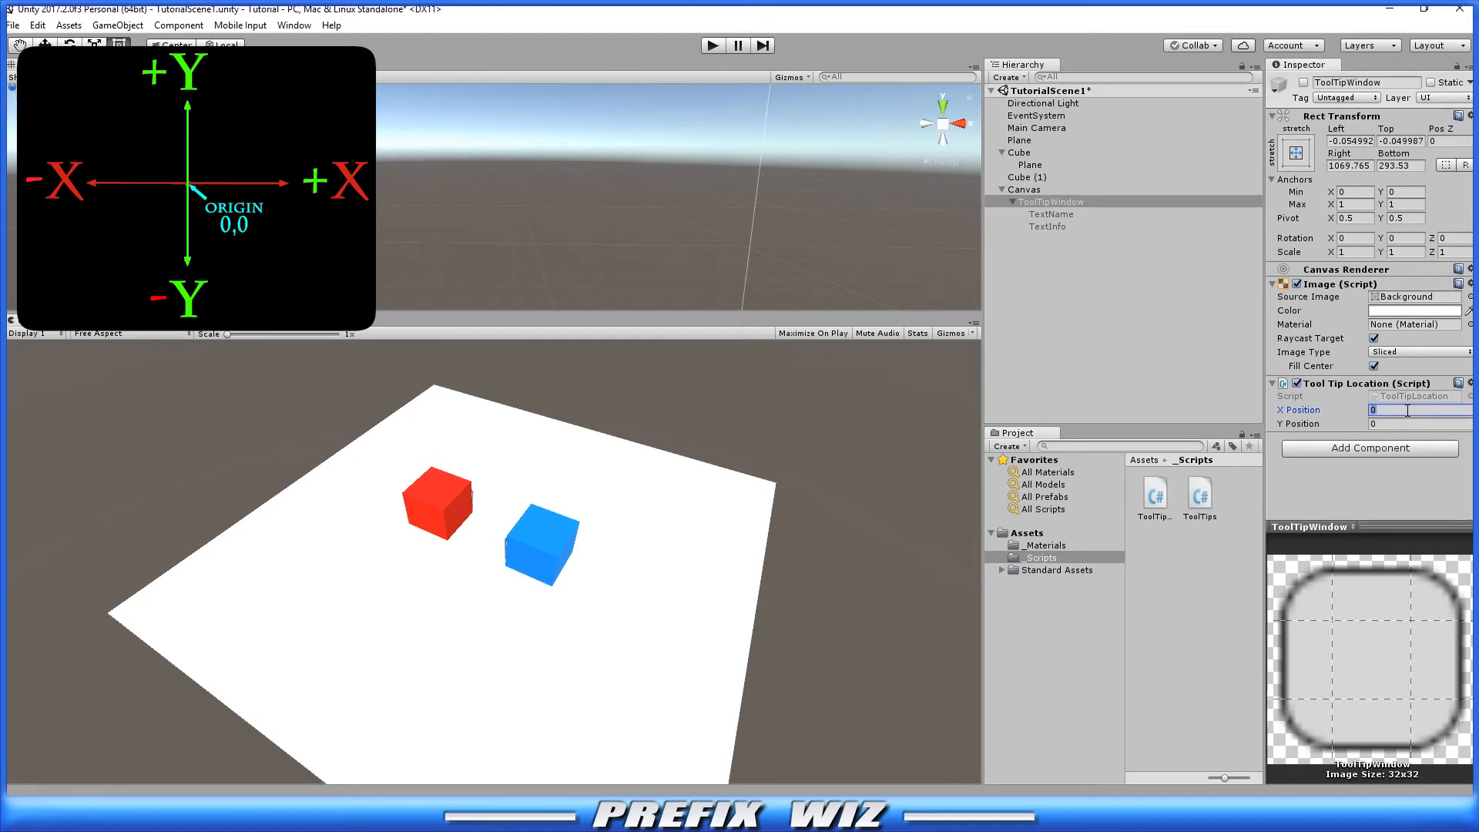
type("100")
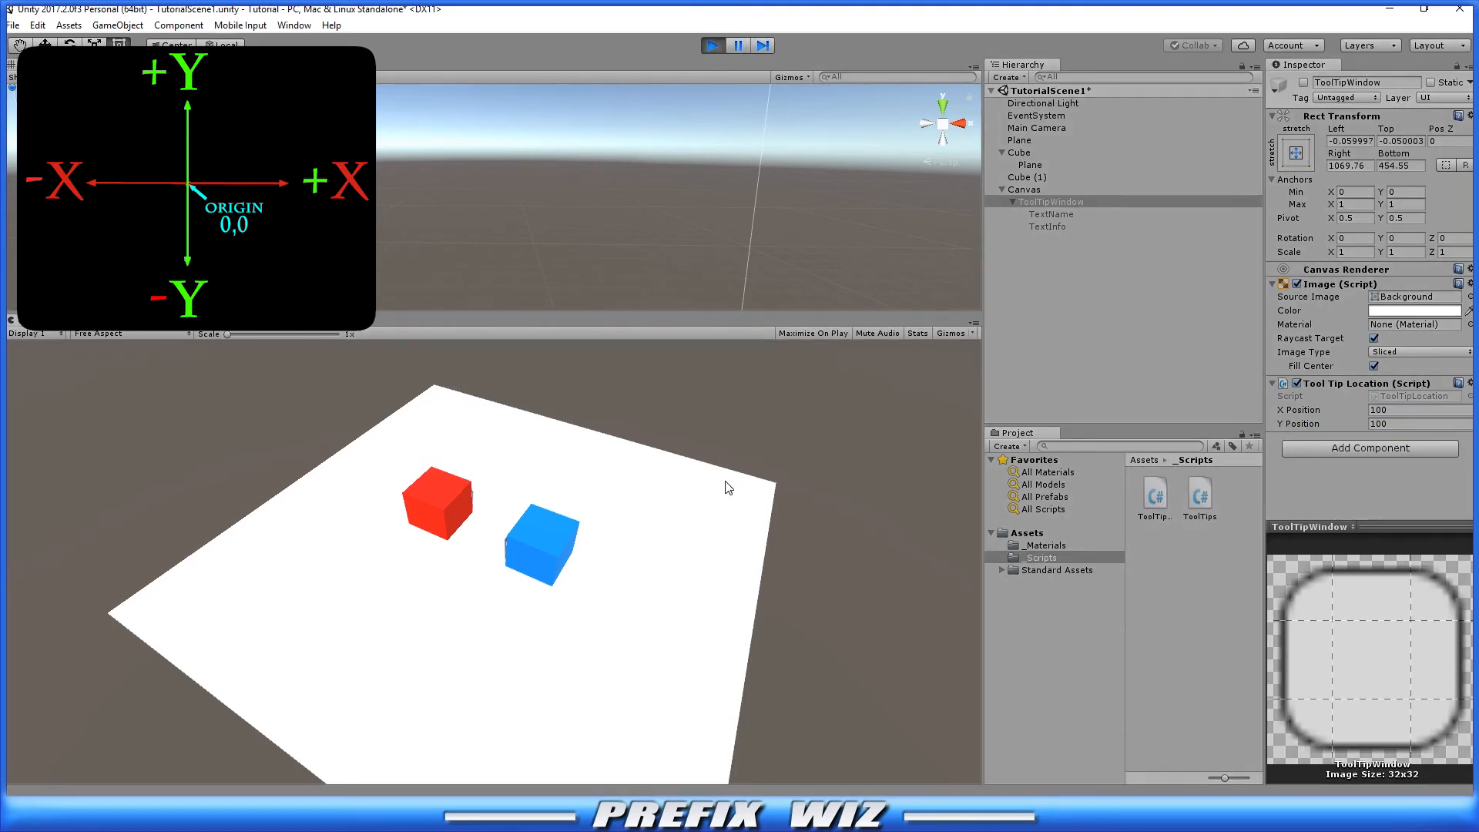
mouse_move(701, 538)
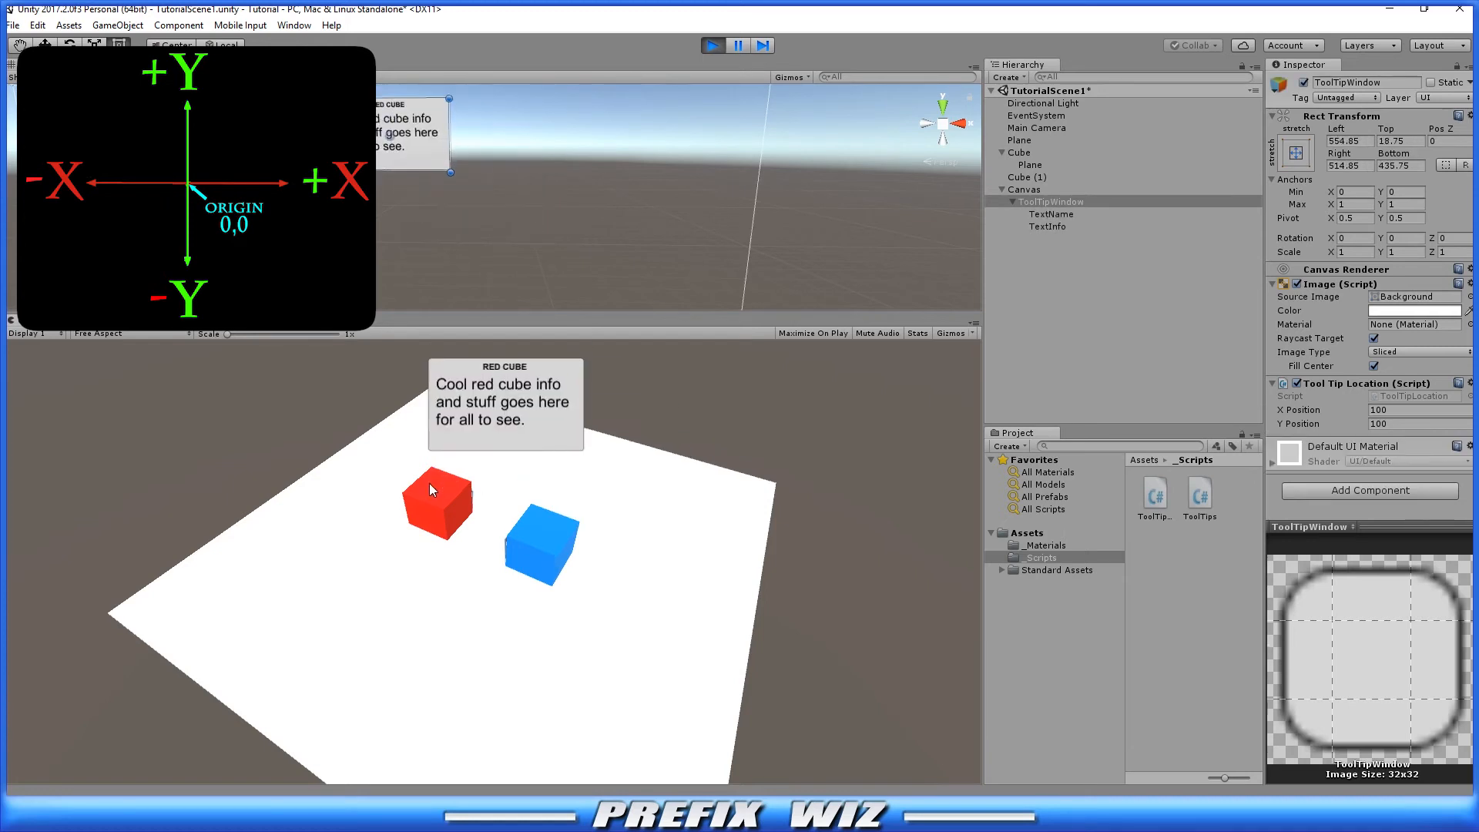
mouse_move(554, 530)
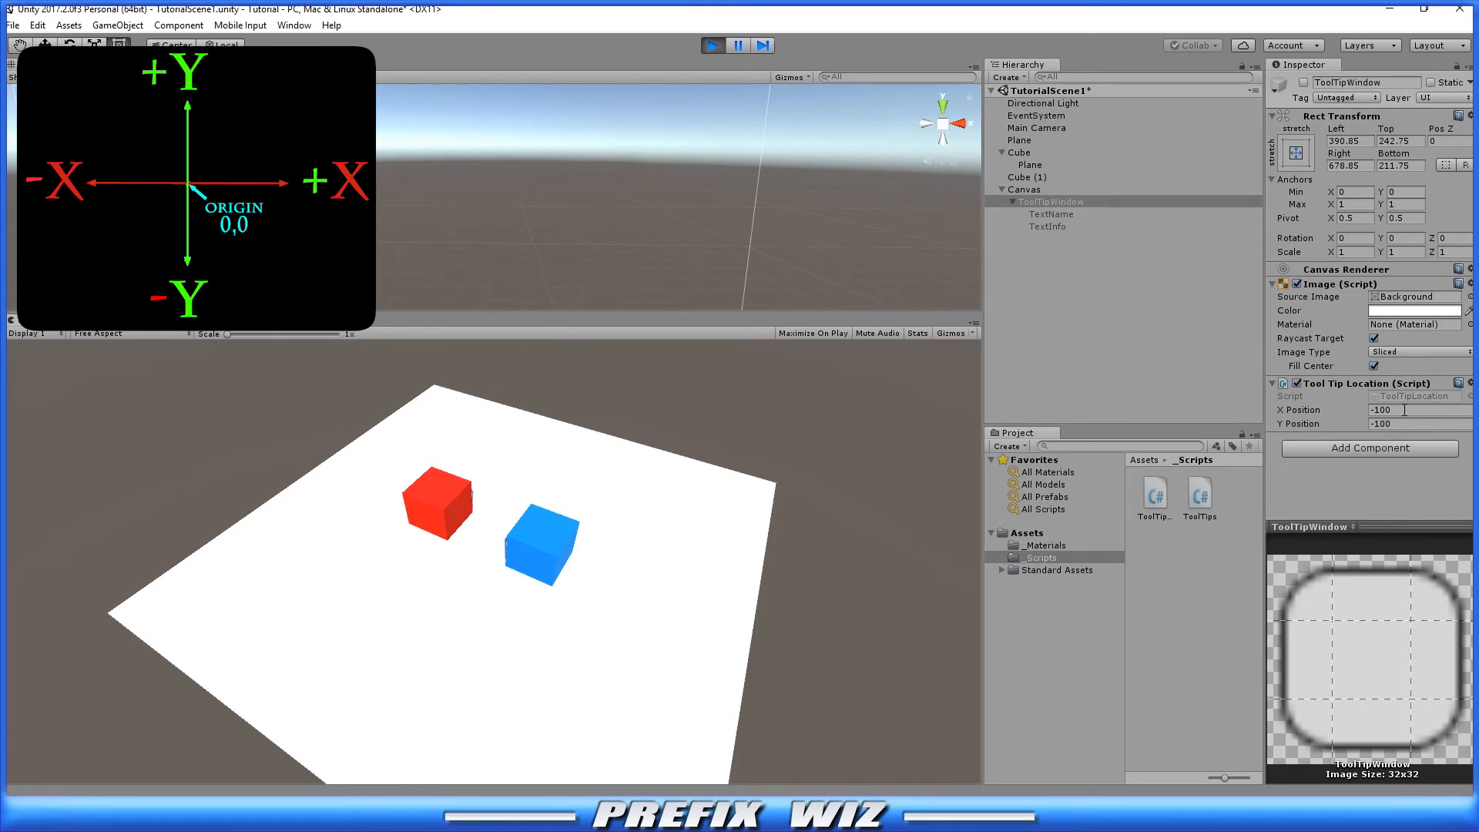
Commit -100 as both Tool Tip Location X and Y Position offsets
left_click(1415, 423)
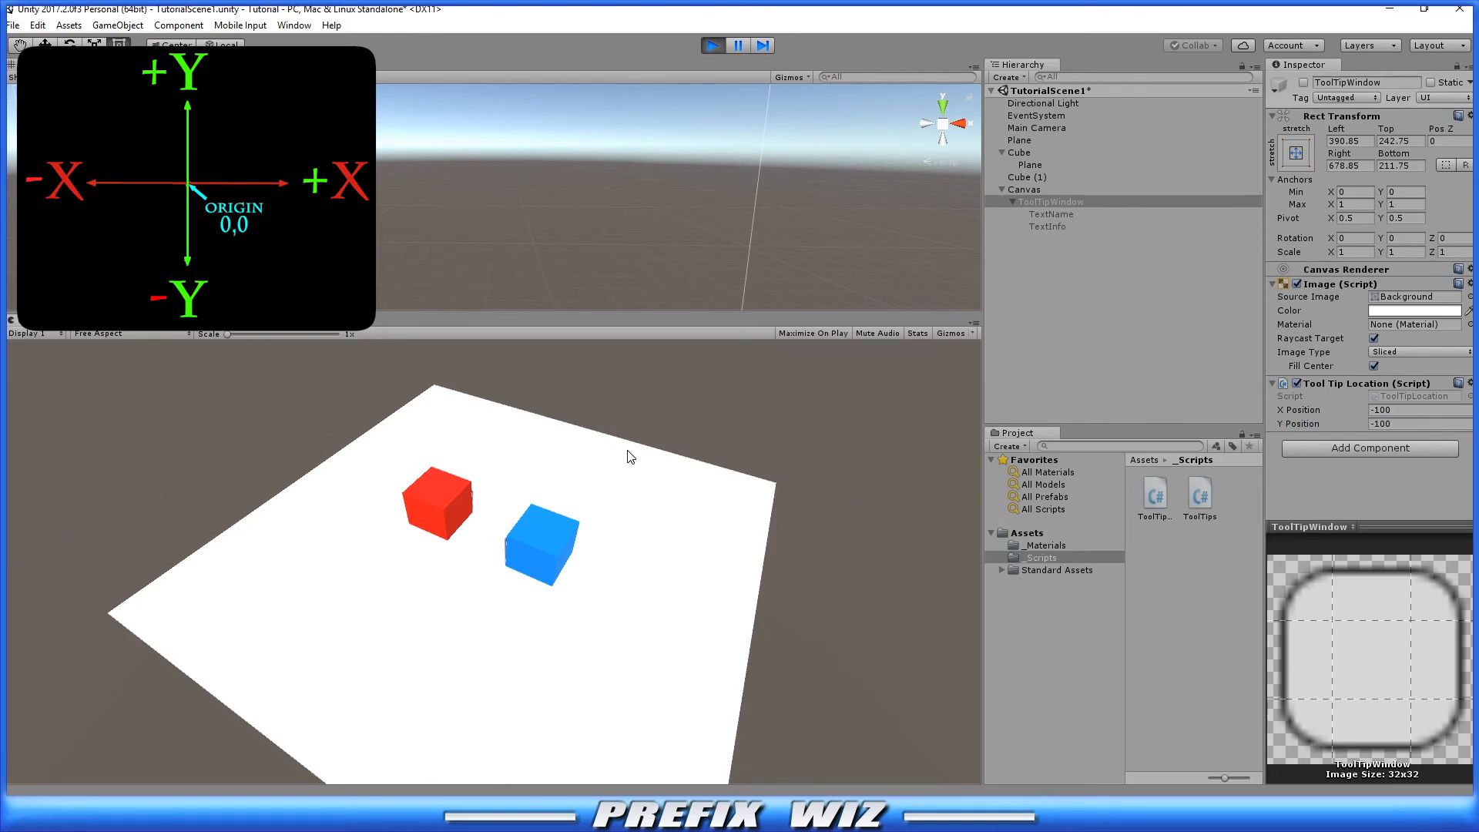
mouse_move(555, 525)
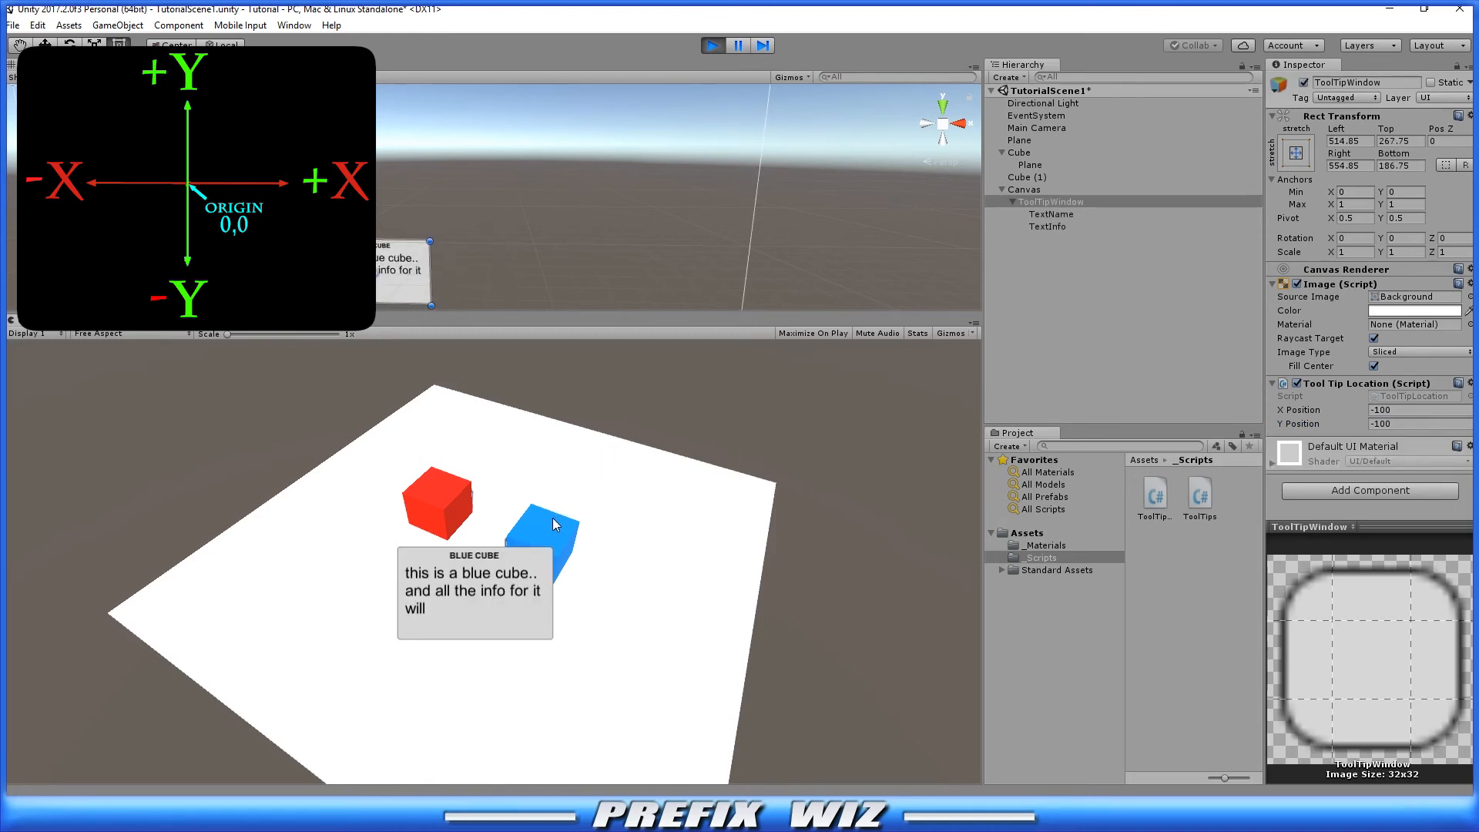